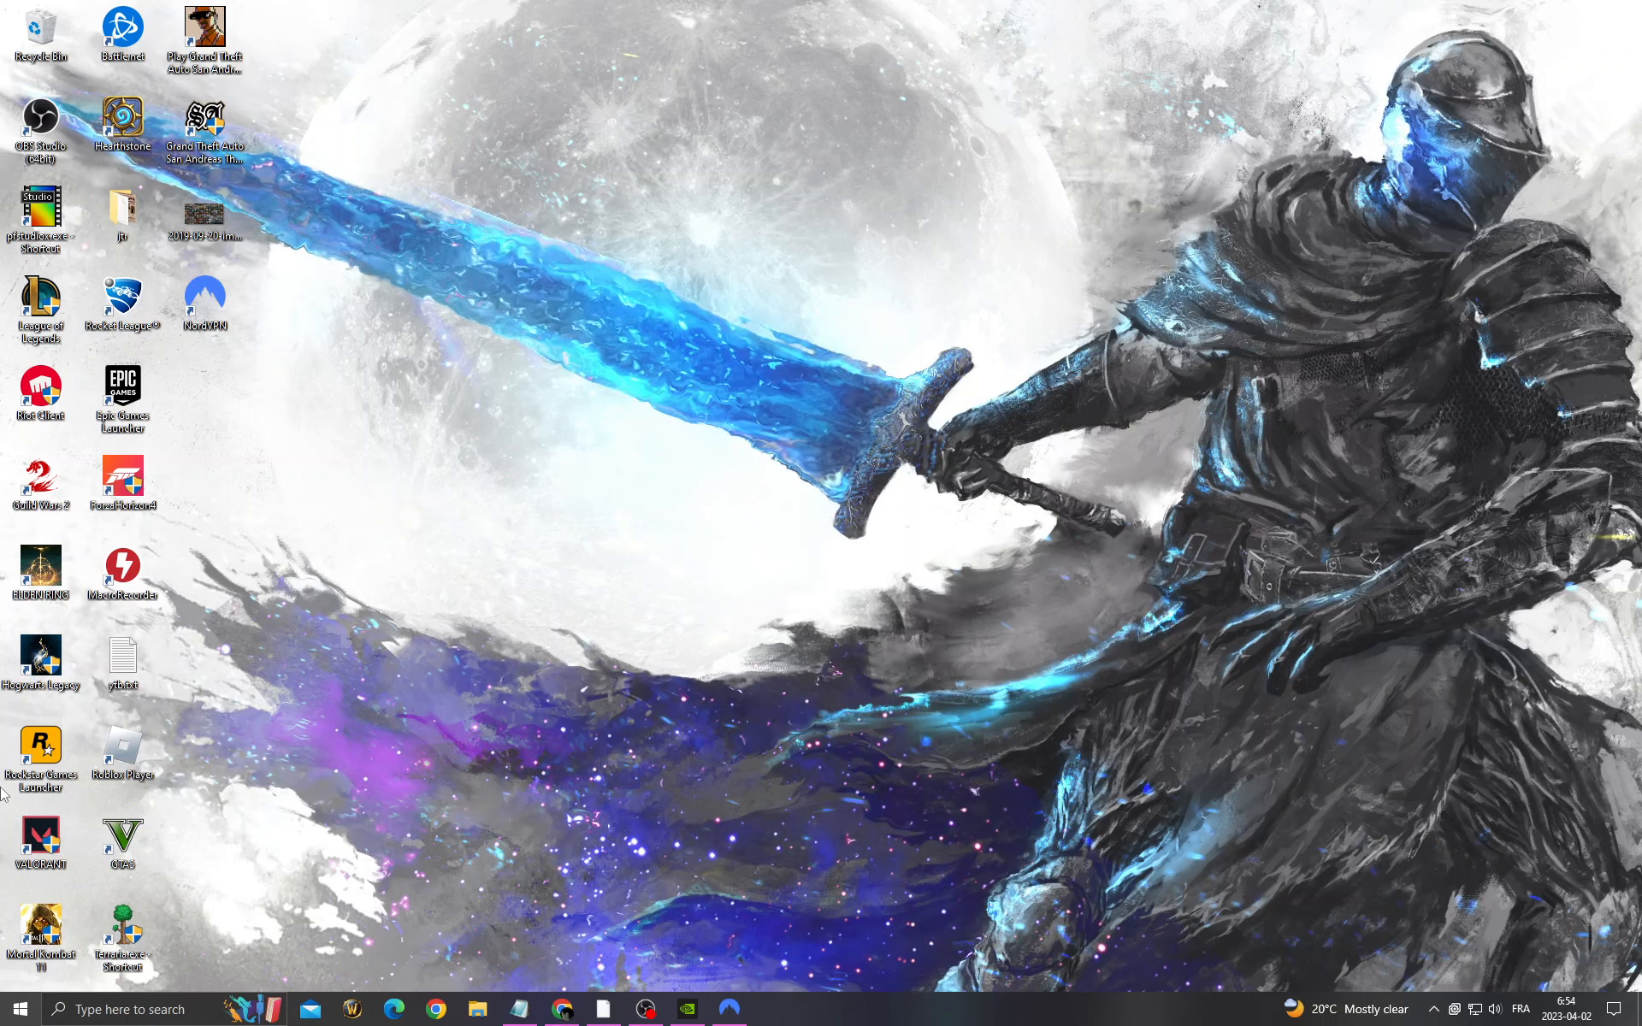
Step: Search Windows for "win" so Windows Update settings shows as the best match
click(124, 1010)
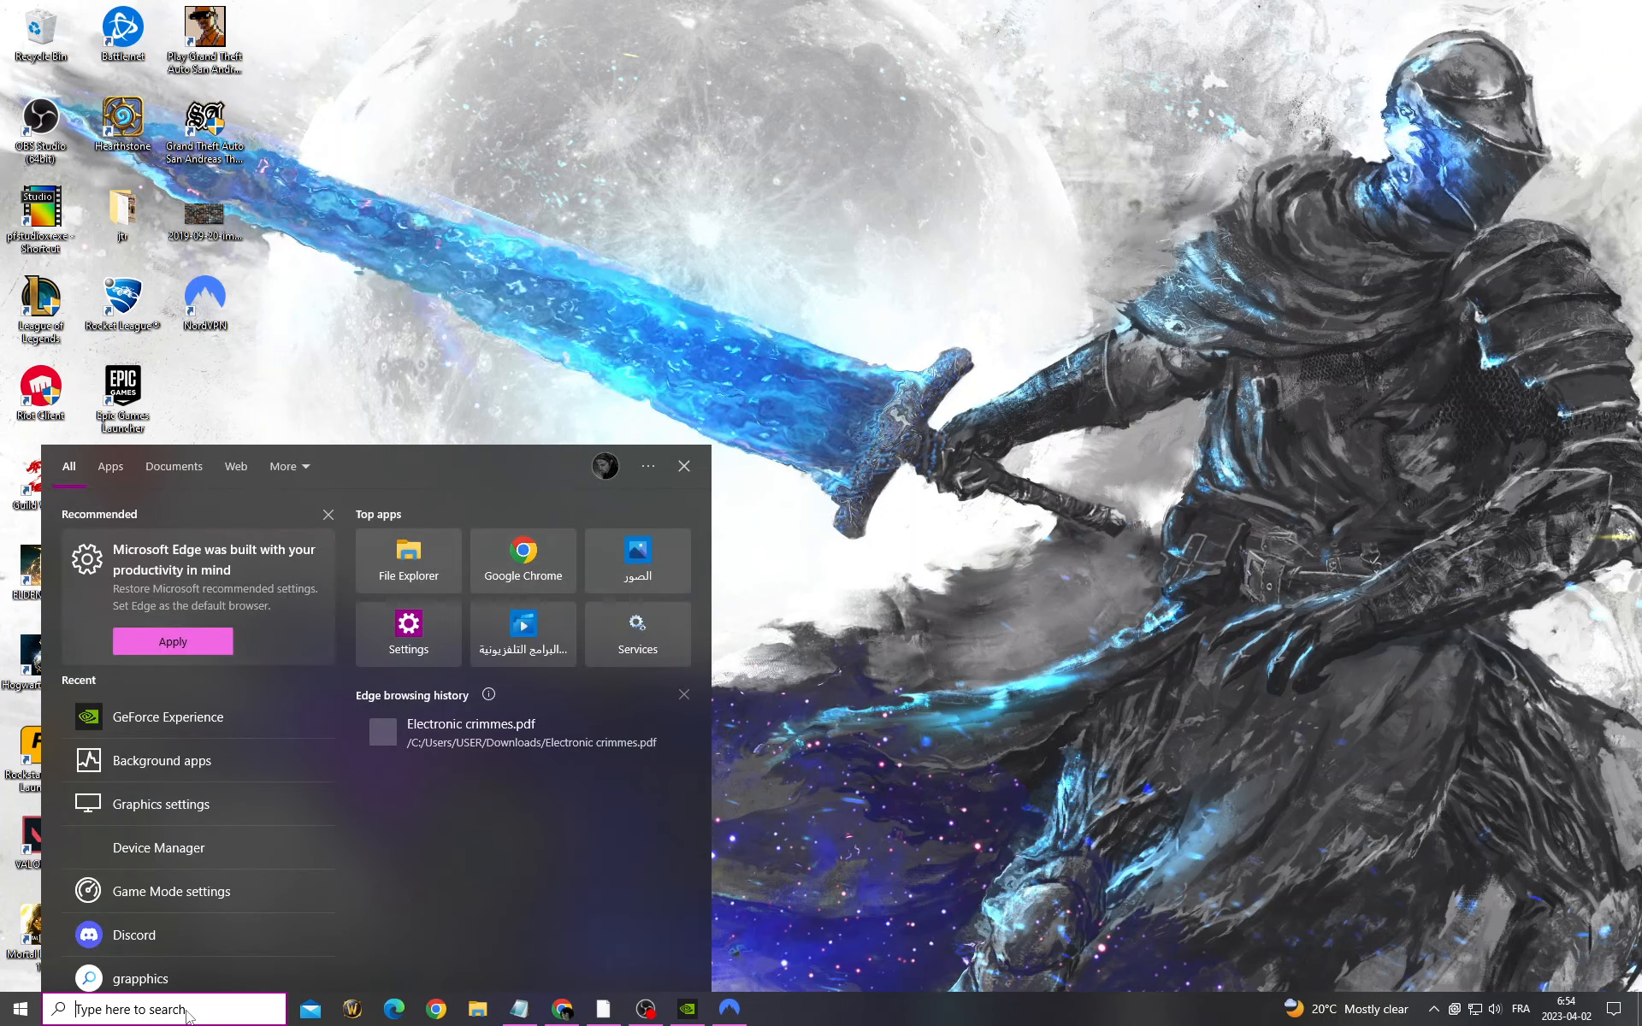
text(win)
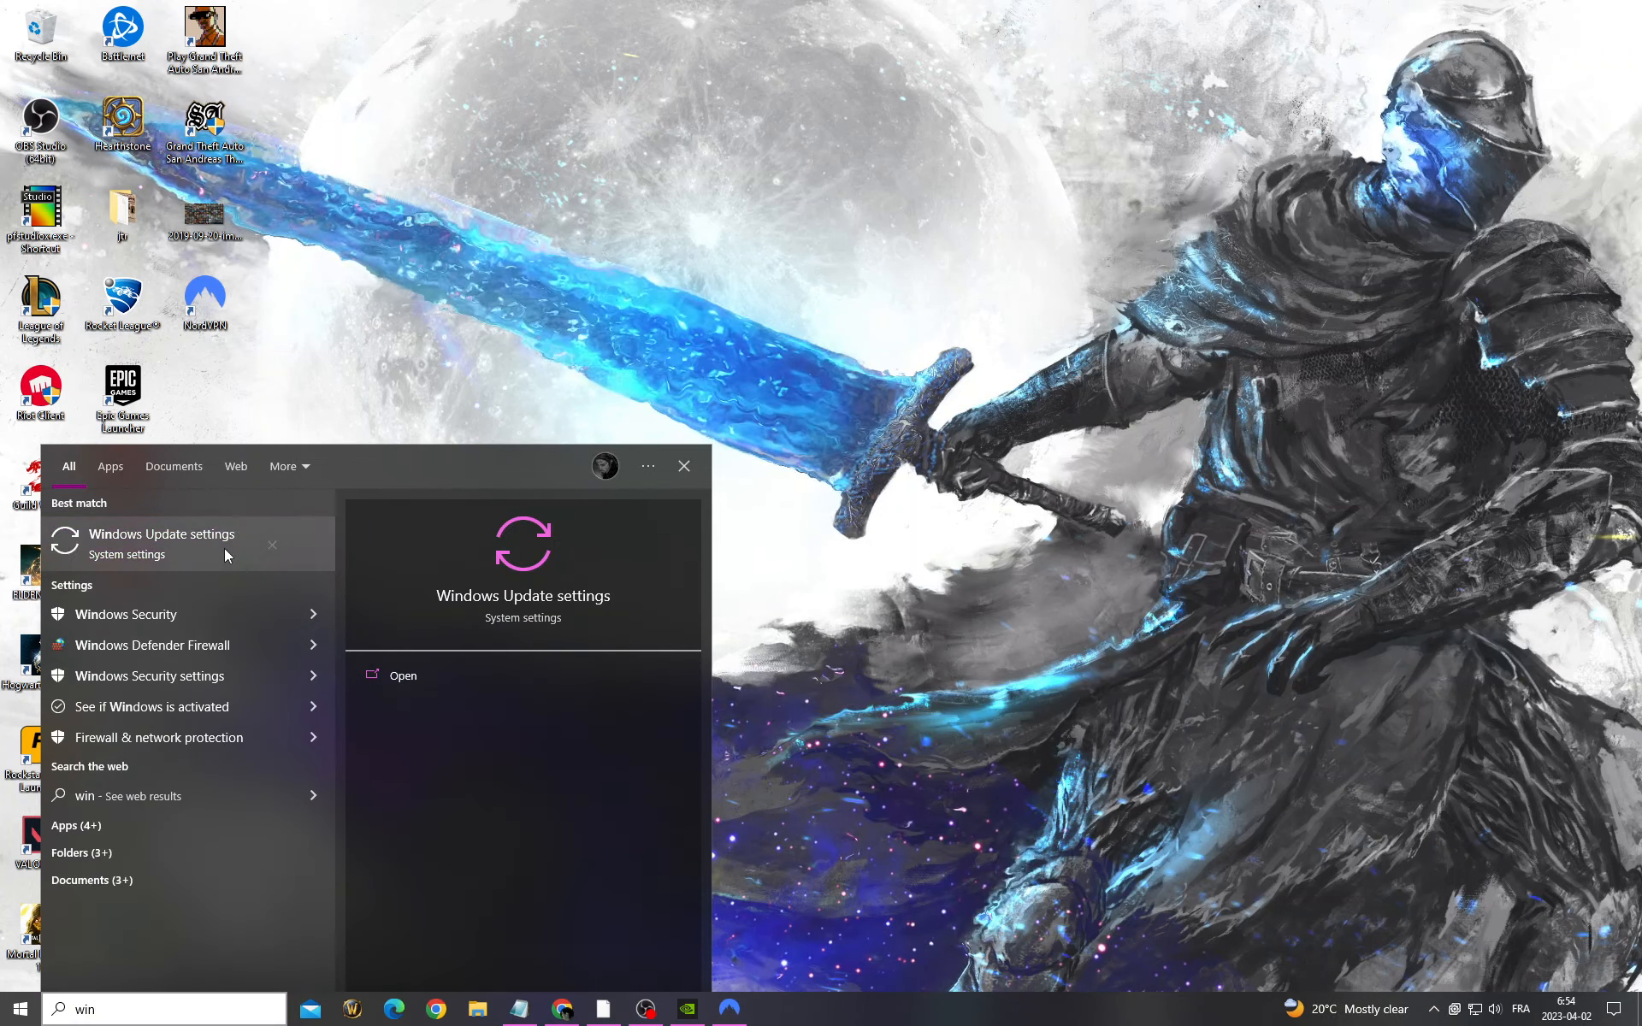
Step: Check Windows Update, then view GeForce Experience Drivers listing Game Ready Driver 531.41 as latest
click(168, 539)
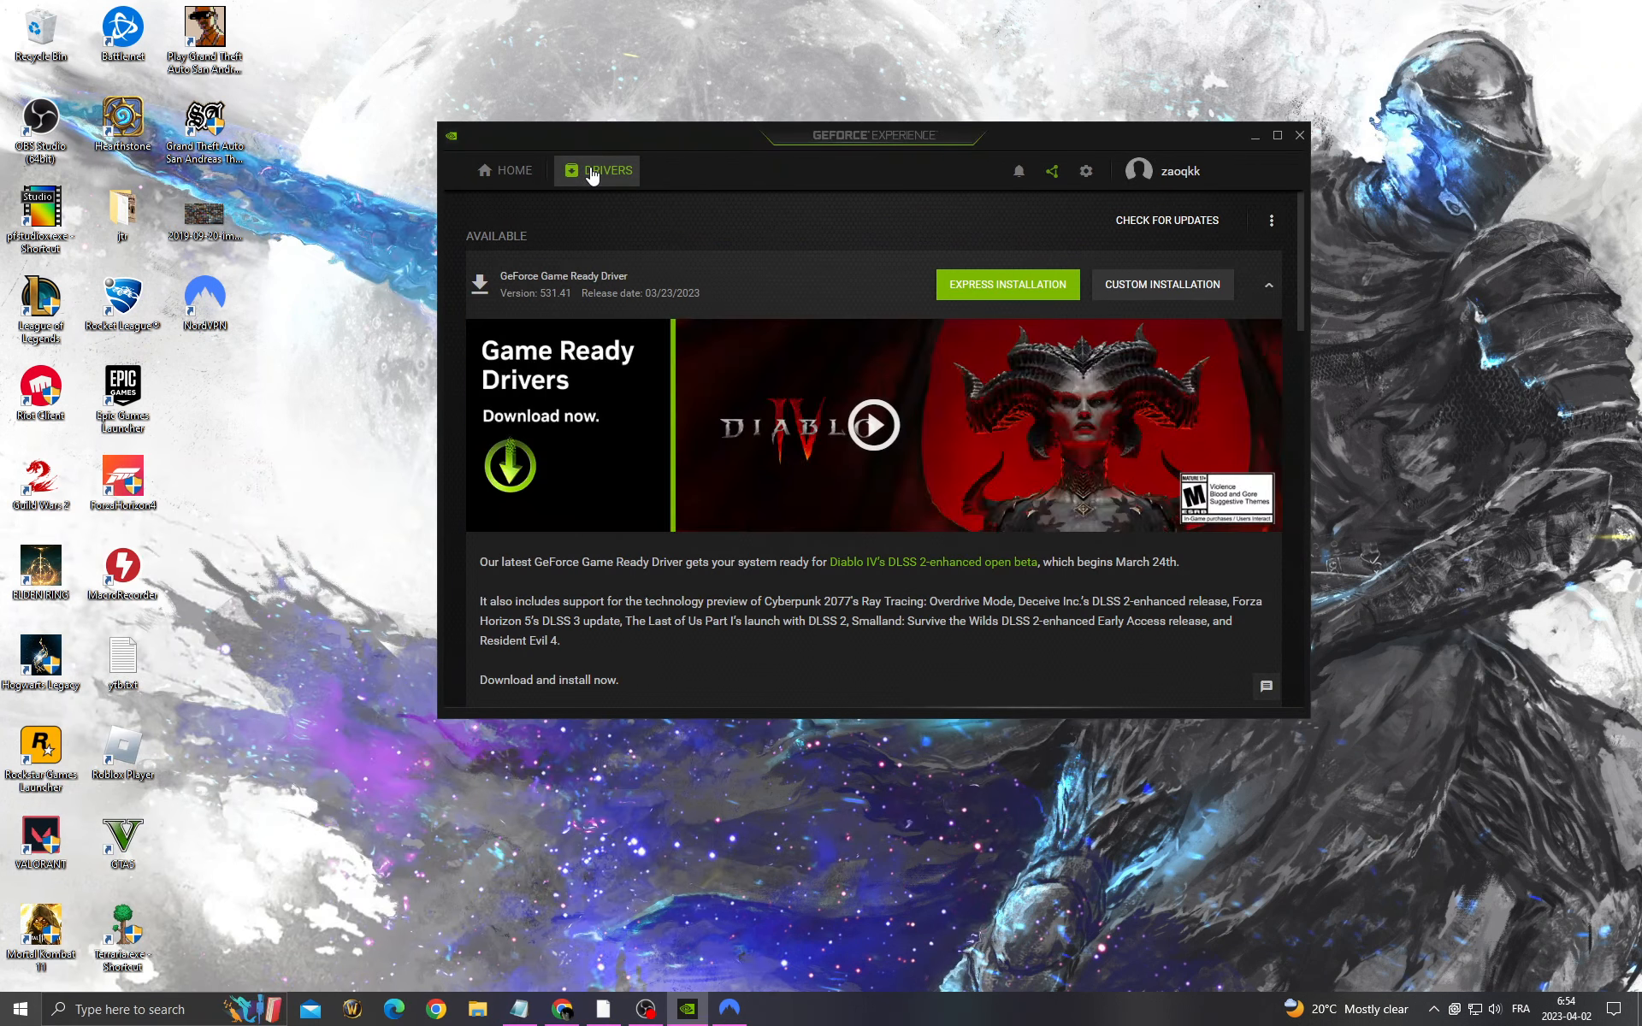
click(1164, 220)
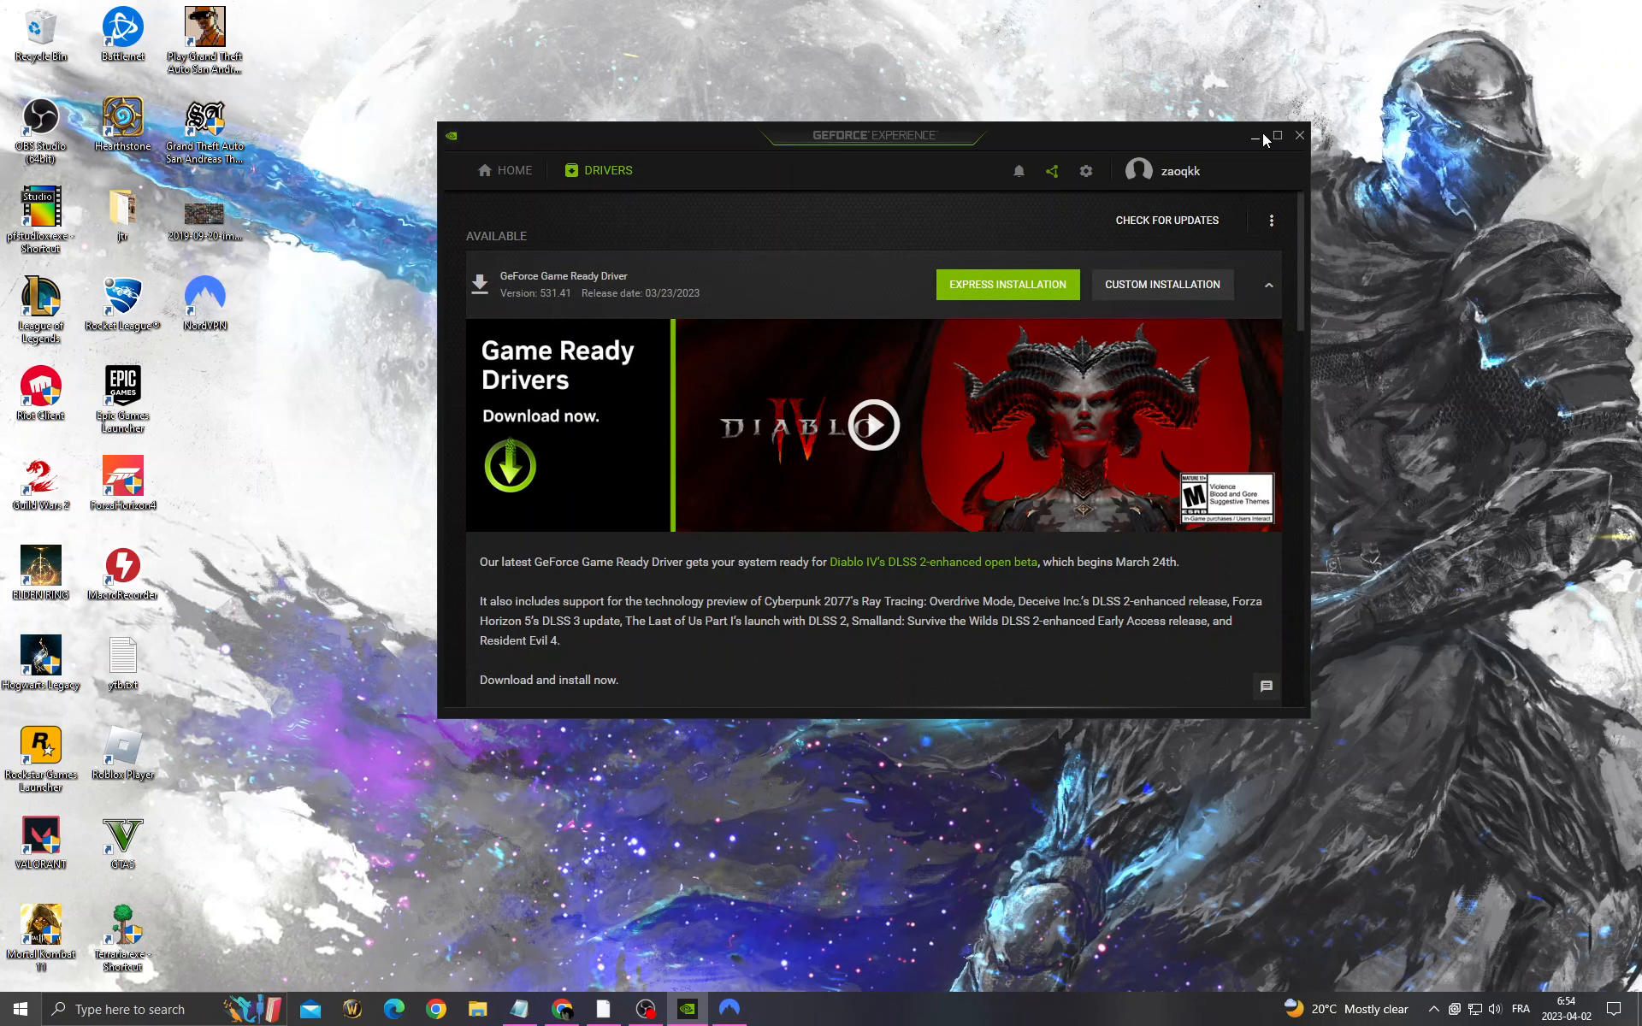
click(17, 1009)
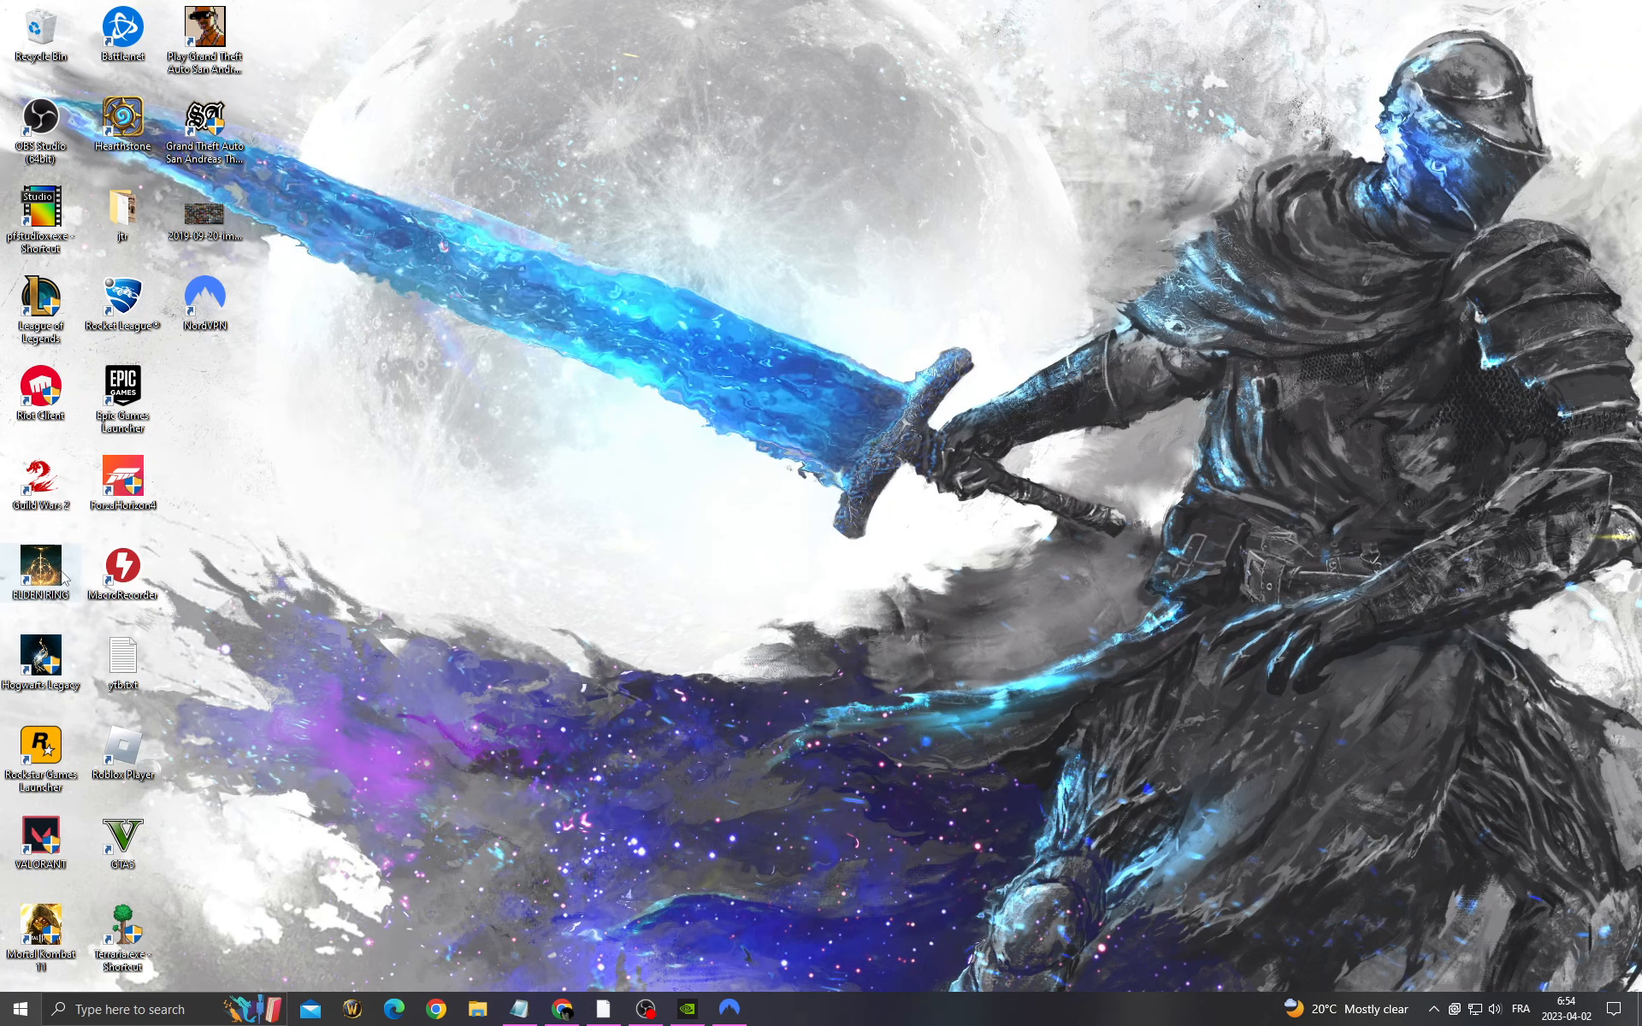
Step: Leave the desktop and bring the OBS Studio recording window to the front
right_click(39, 568)
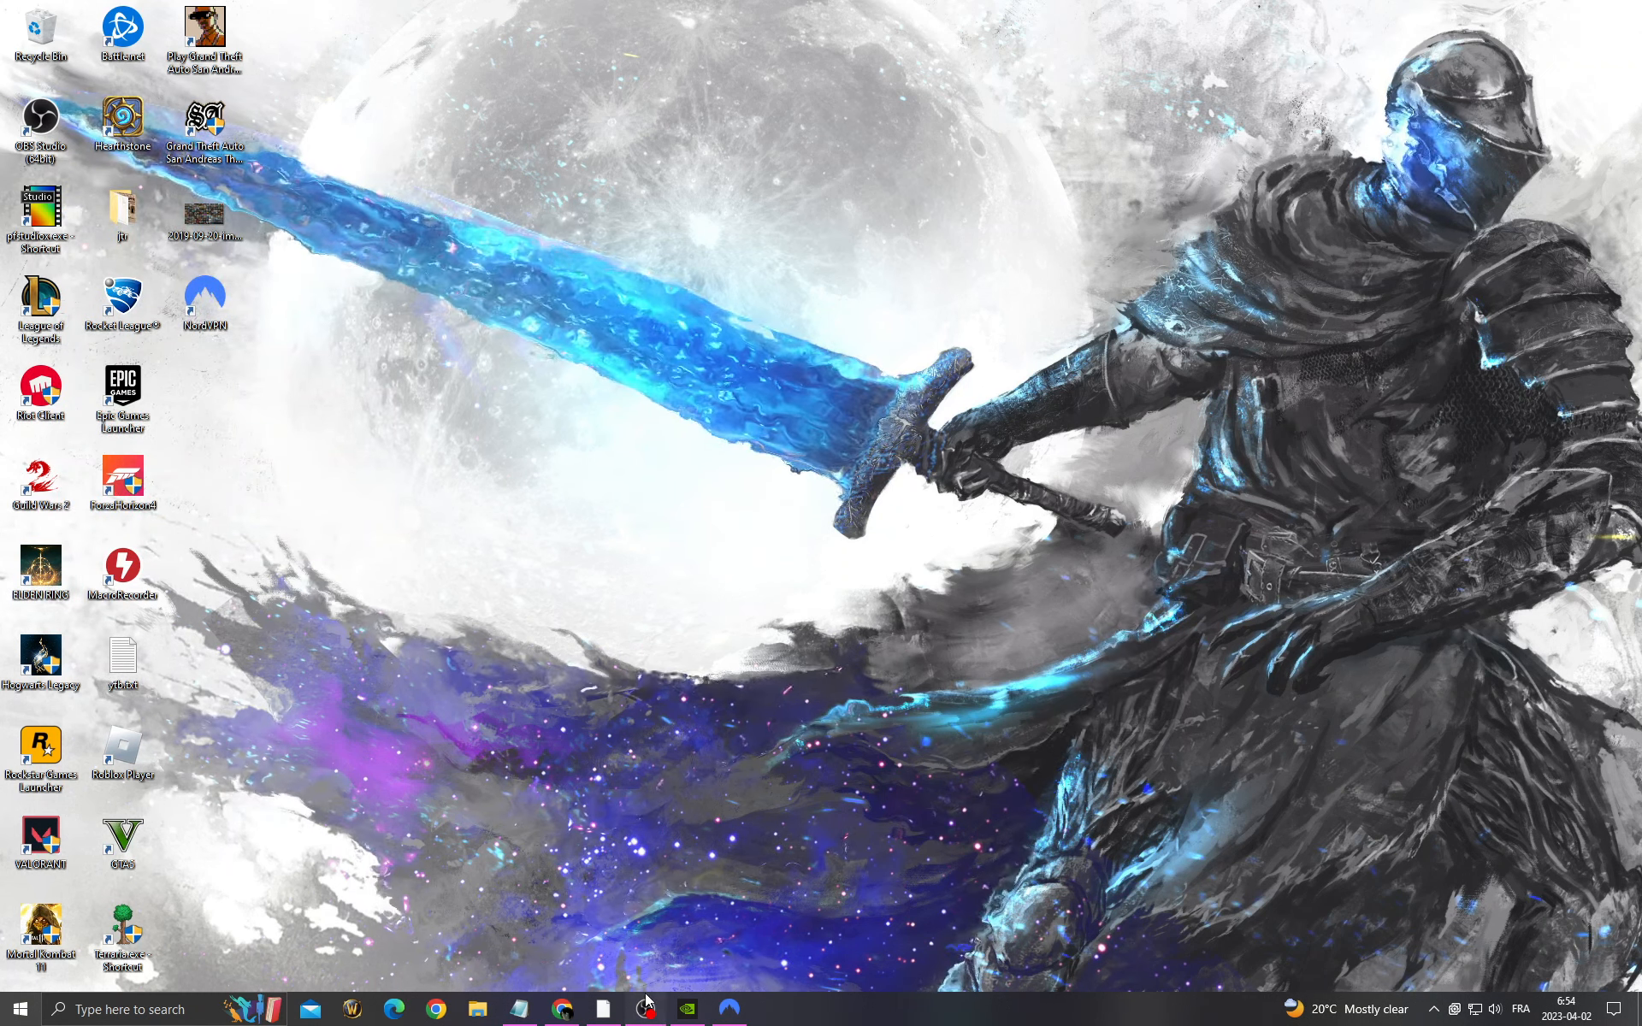
click(647, 1010)
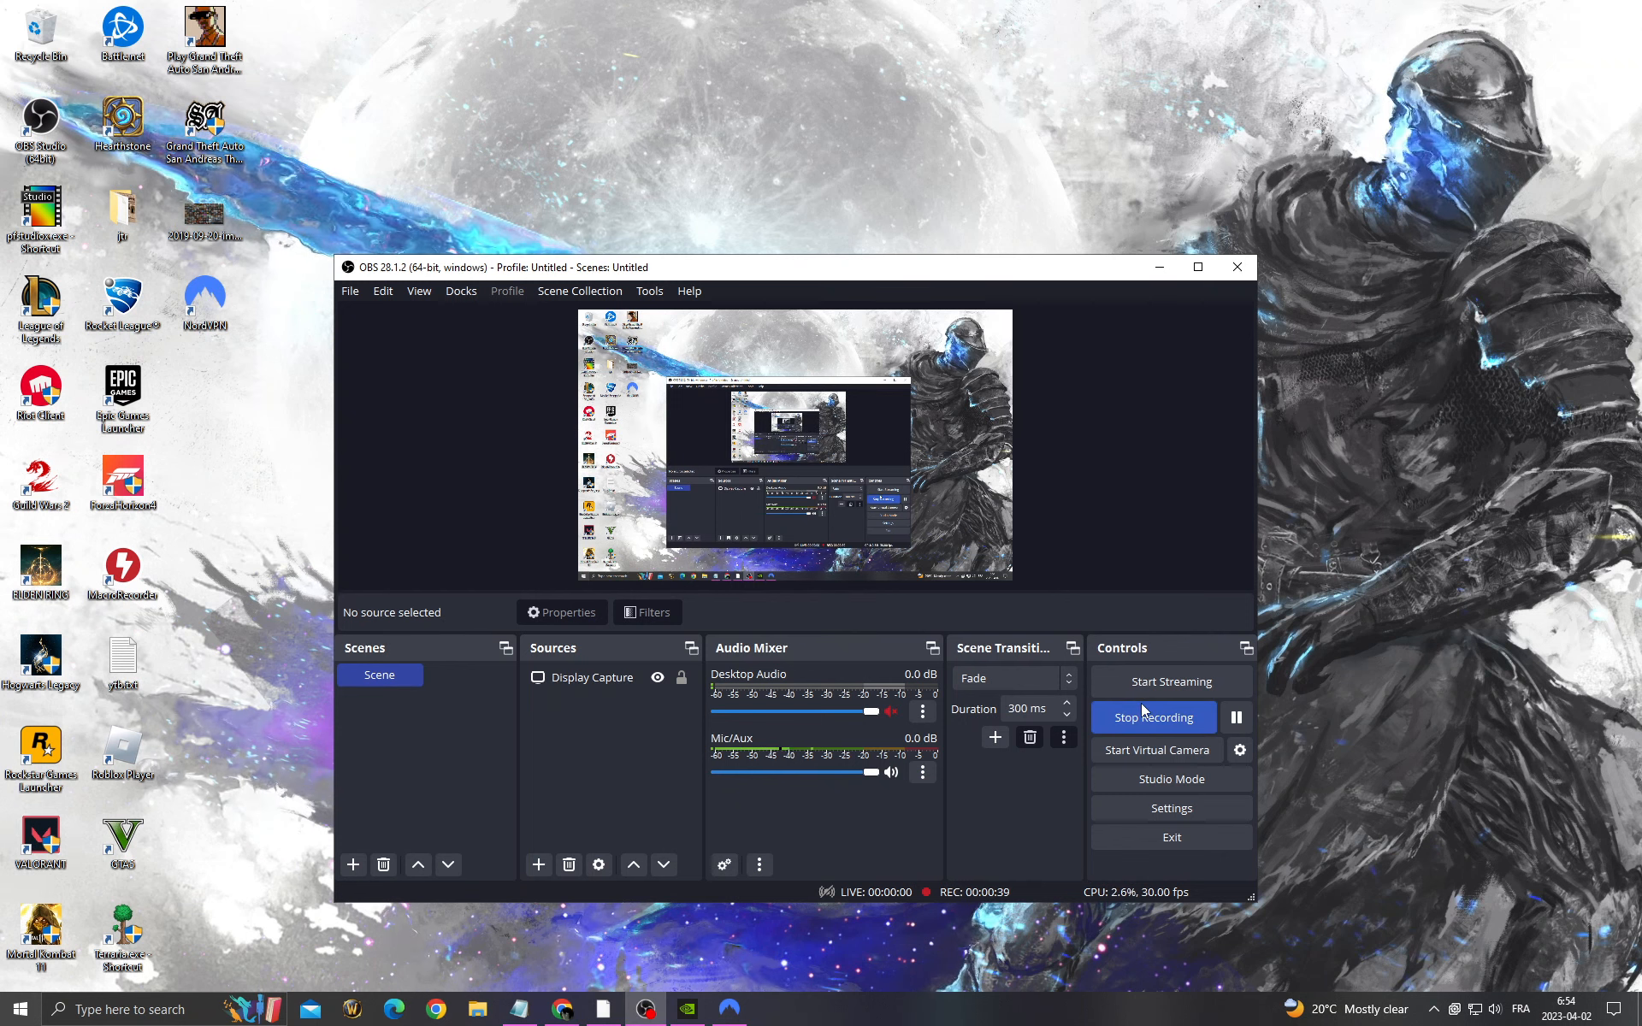